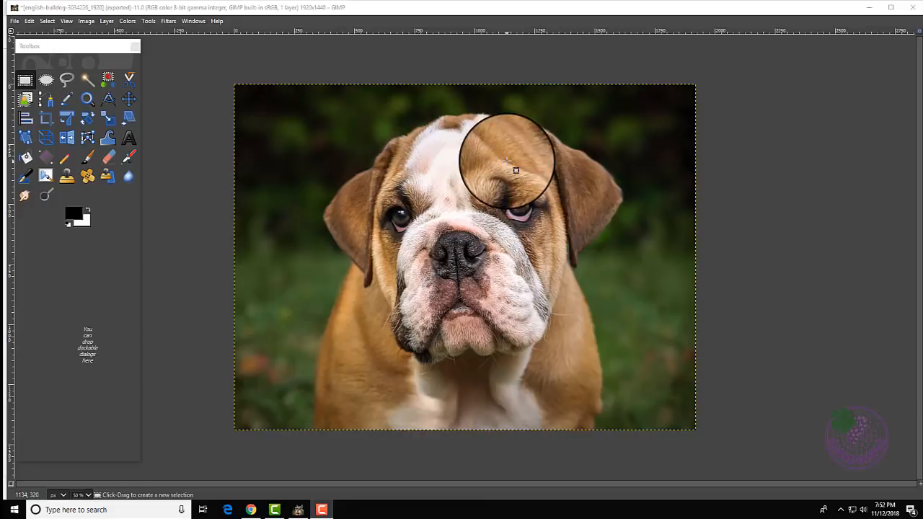
Open the Layer menu to add an alpha channel to the bulldog photo layer
click(108, 21)
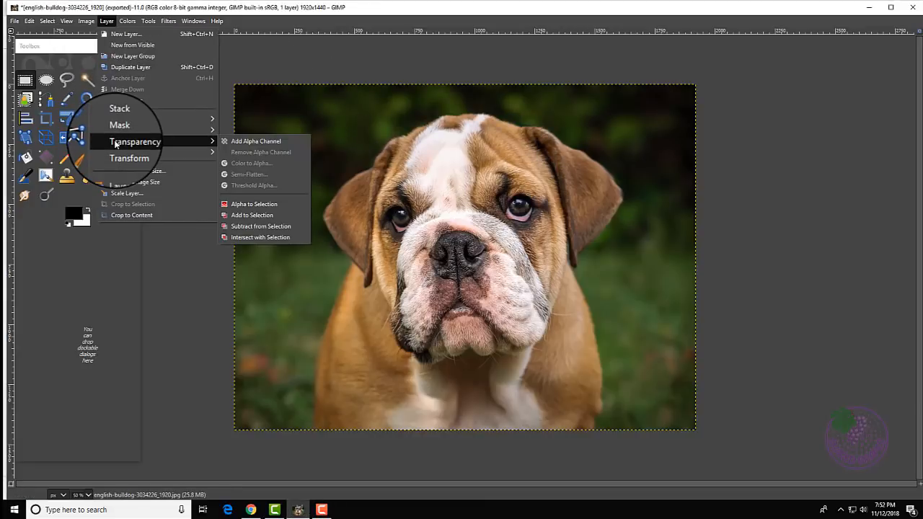
mouse_move(256, 139)
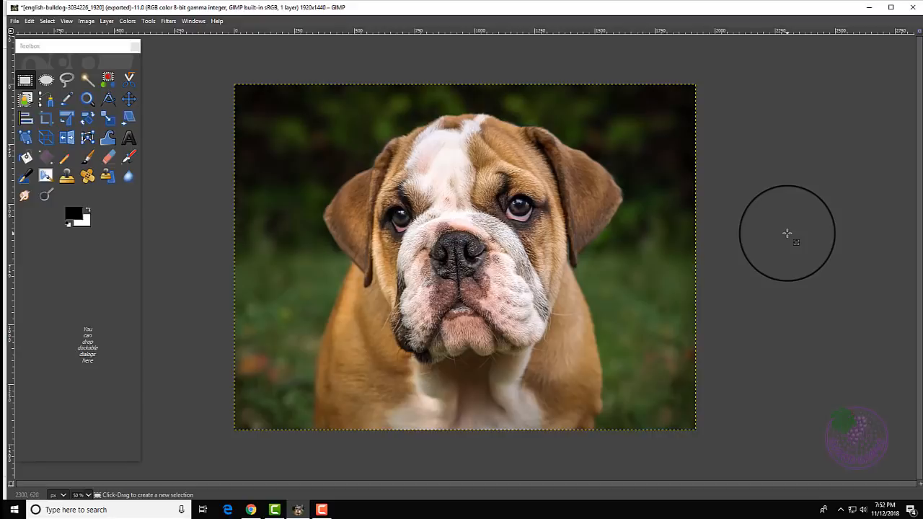
mouse_move(747, 182)
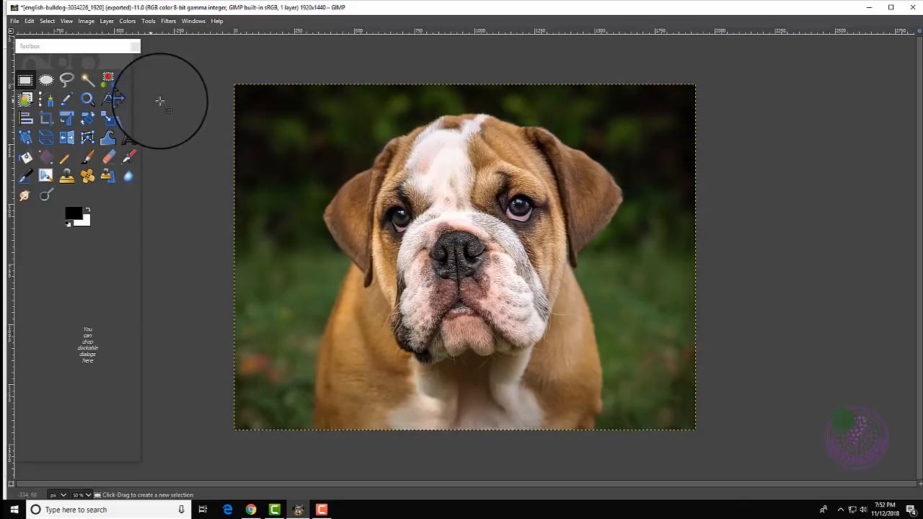
Select the Free Select lasso tool to trace the bulldog's outline
click(69, 79)
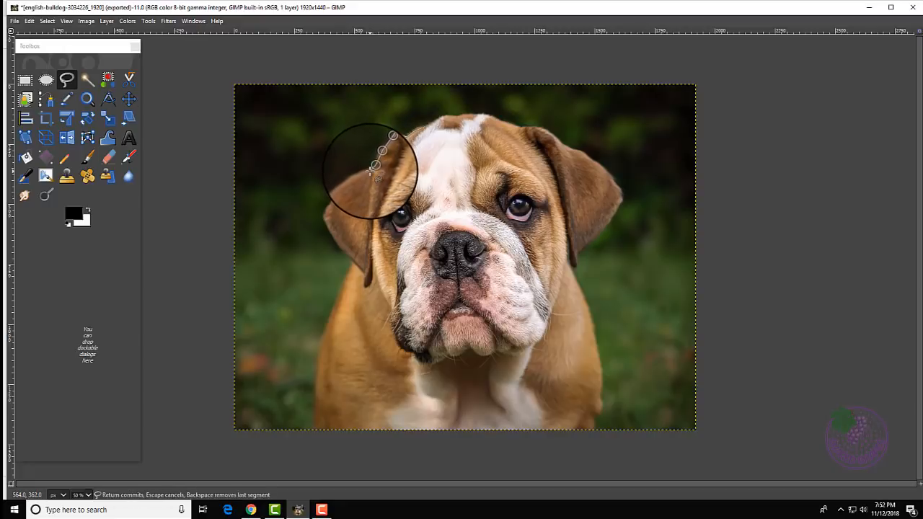
mouse_move(355, 186)
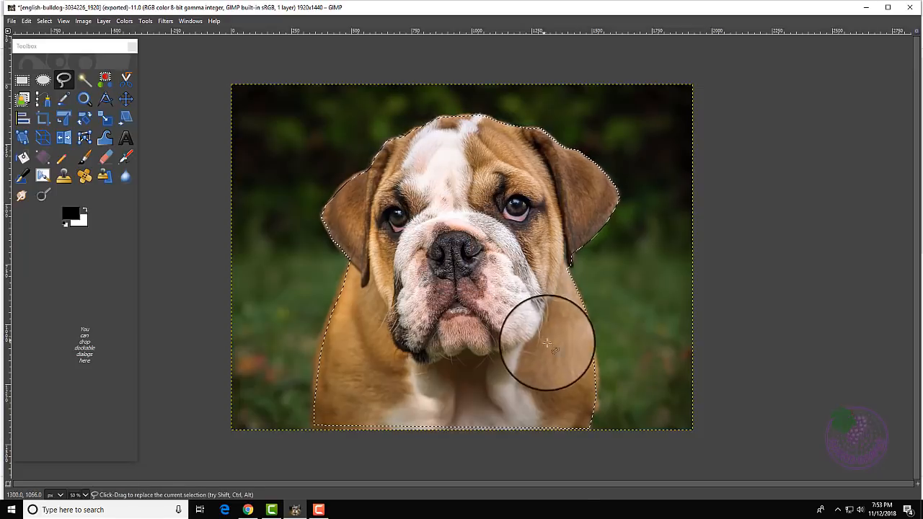
mouse_move(519, 191)
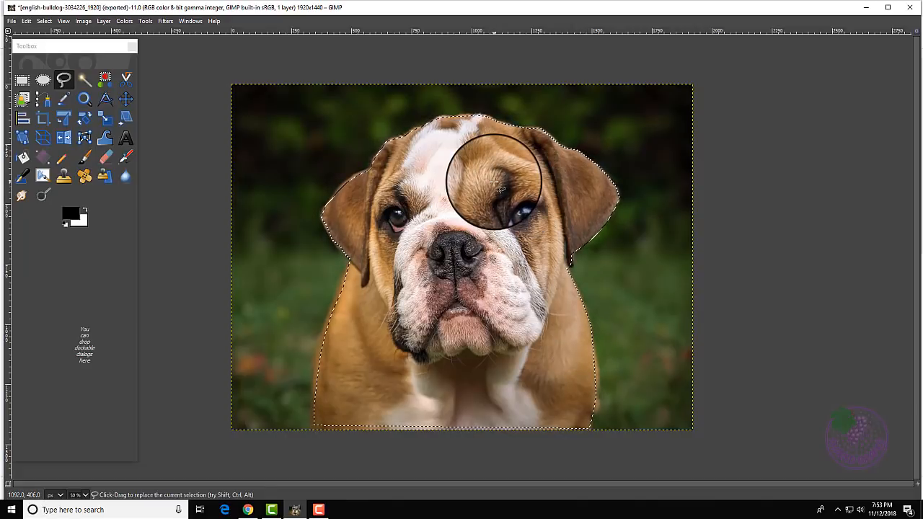
Invert the selection so it covers the green background
click(39, 20)
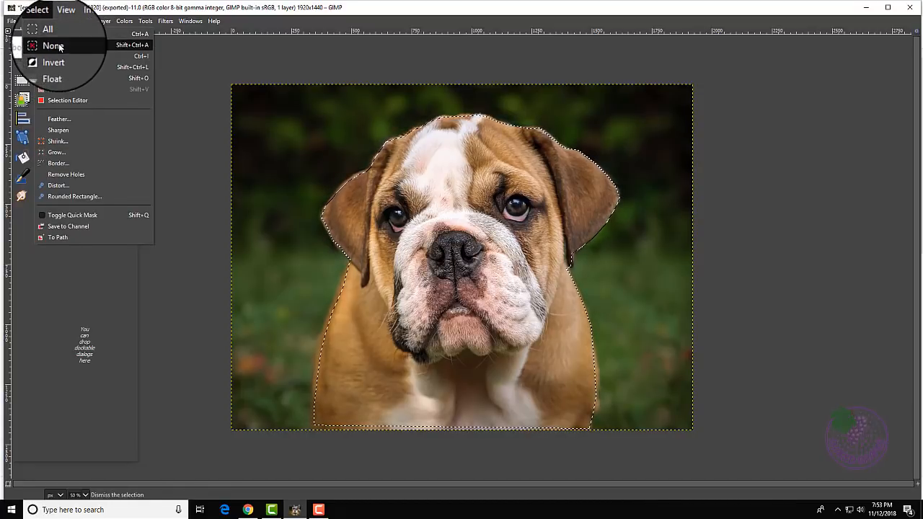
click(54, 46)
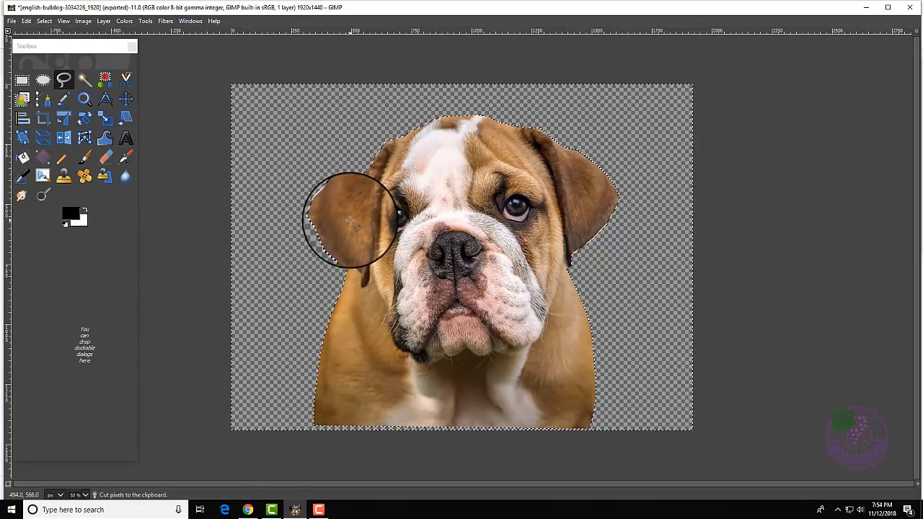
key(Ctrl+x)
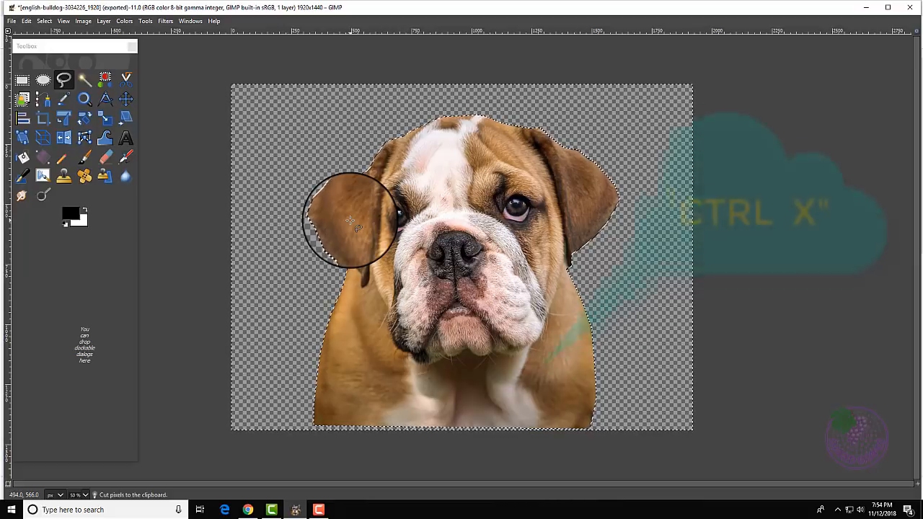
key(ctrl+x)
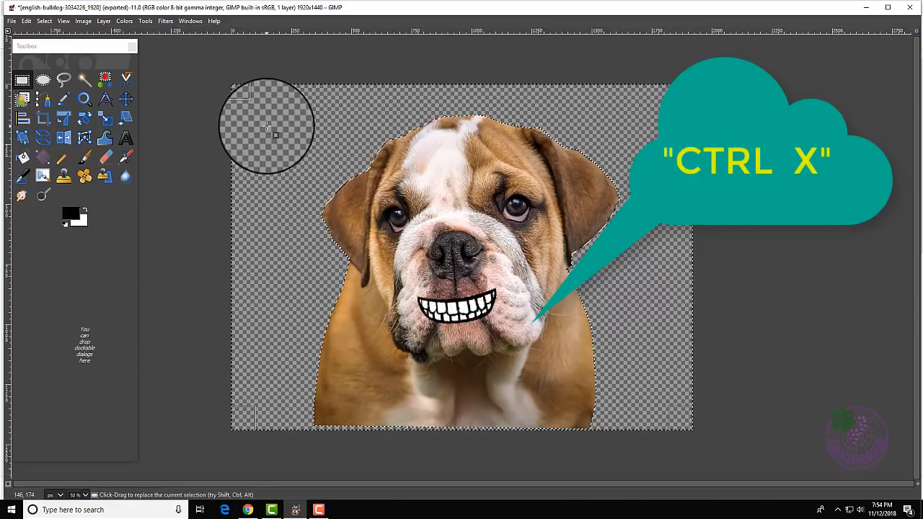
key(ctrl+x)
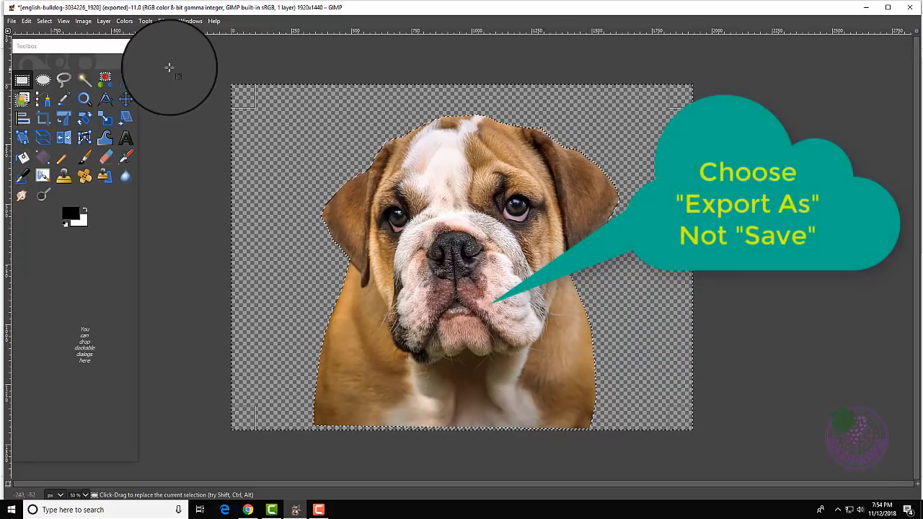
Open the File menu to reach Export As
click(9, 20)
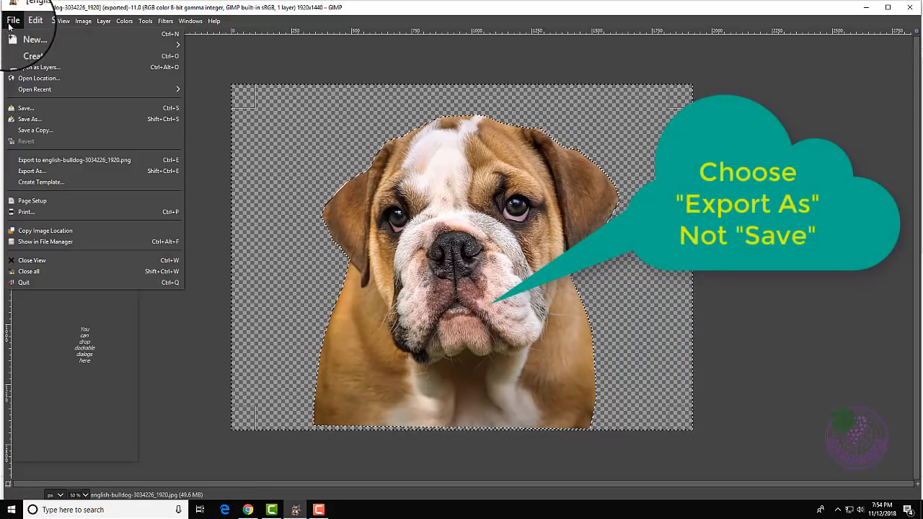
mouse_move(31, 171)
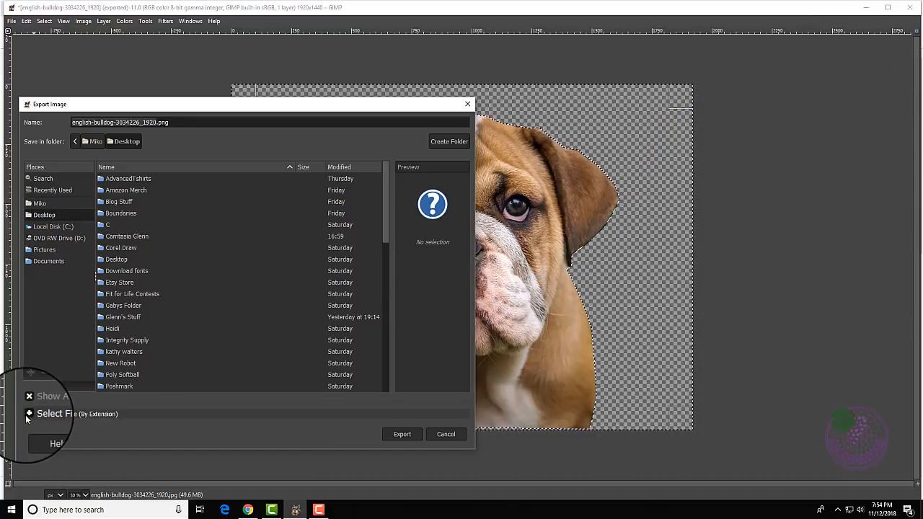
Export as PNG english-bulldog-3034226_1920.png to the Desktop, replacing the existing file
click(65, 414)
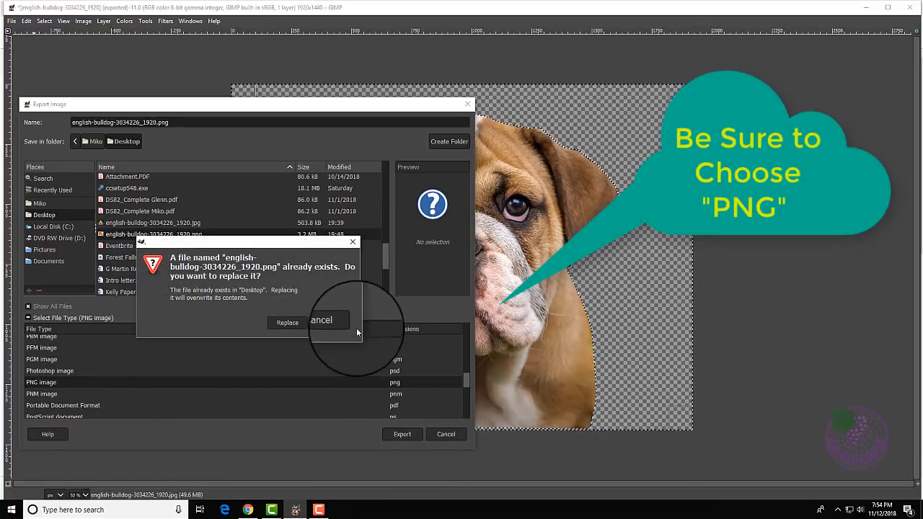
click(286, 323)
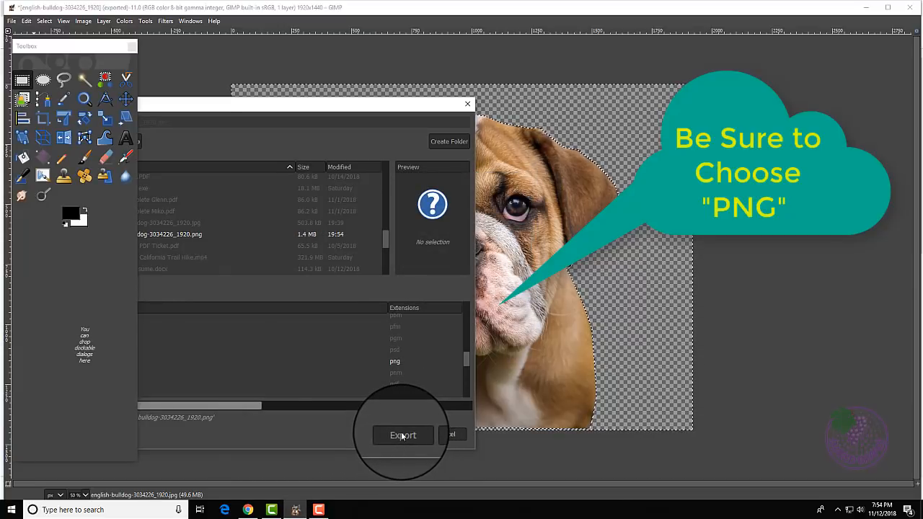
click(403, 436)
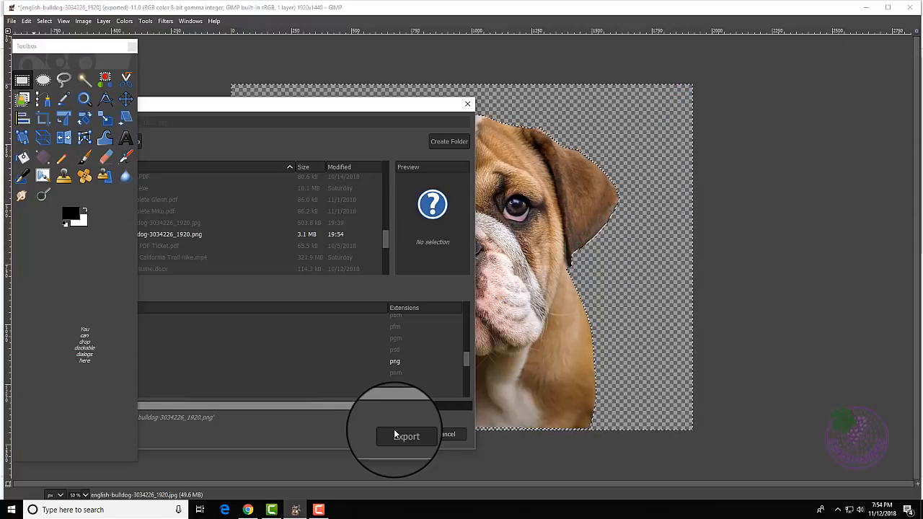
click(407, 436)
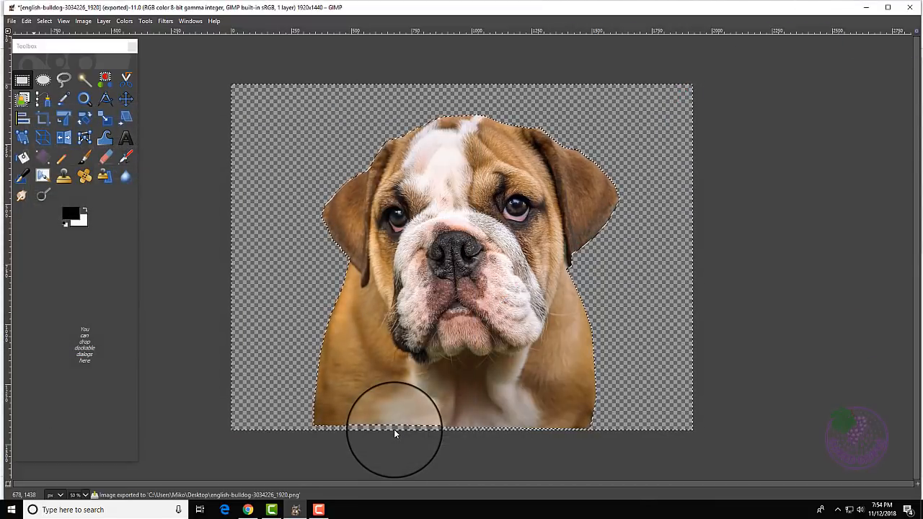